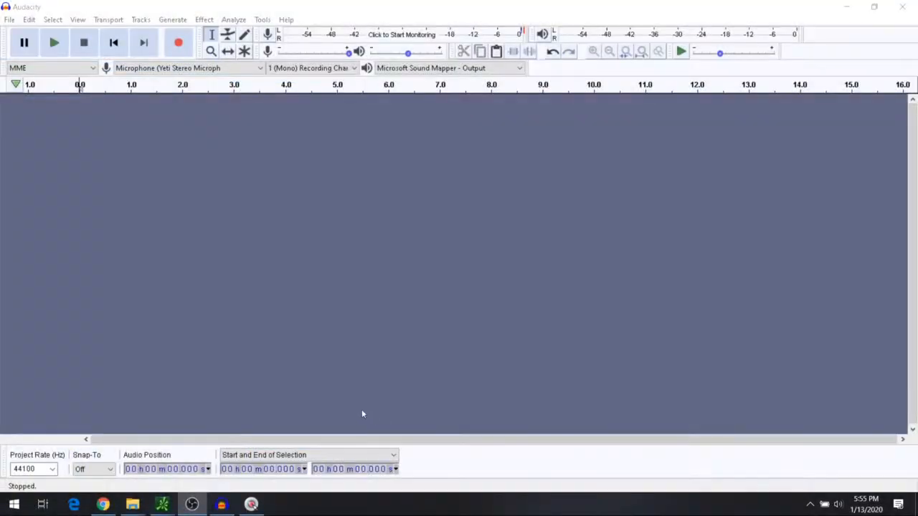
pyautogui.moveTo(299, 142)
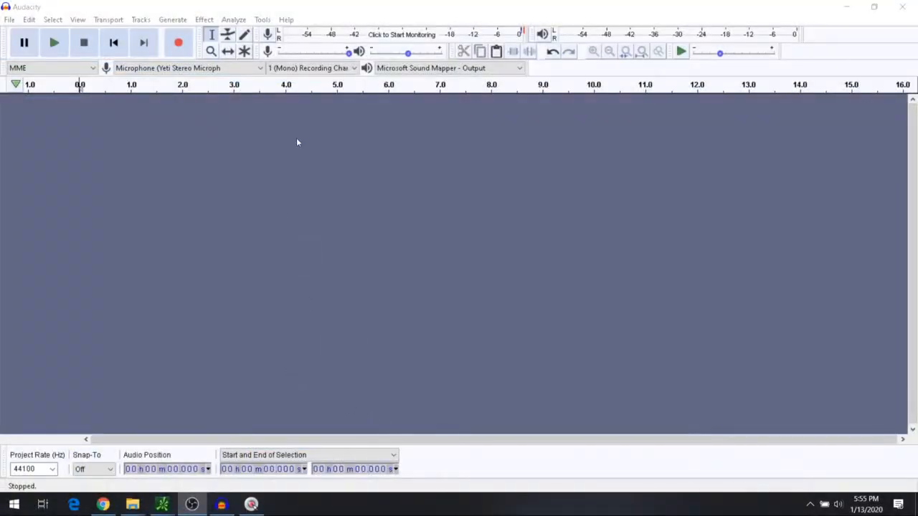
pyautogui.moveTo(310, 172)
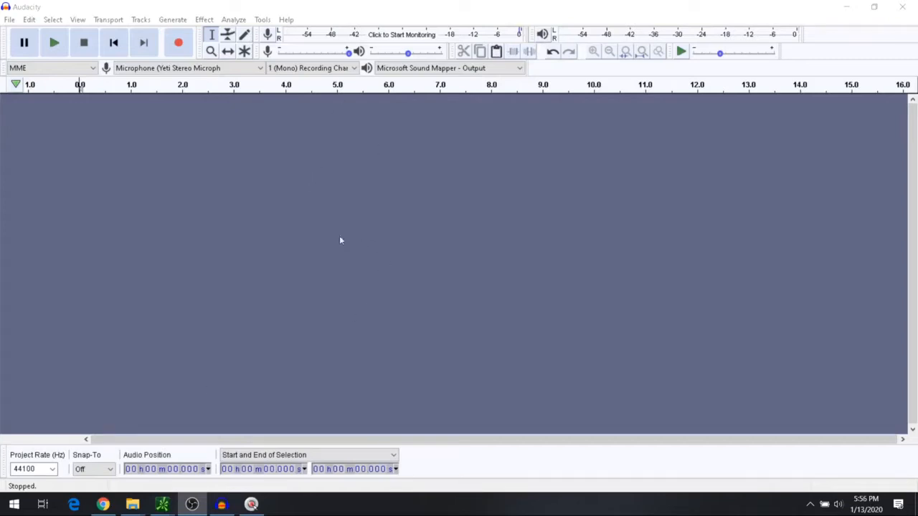
pyautogui.moveTo(439, 12)
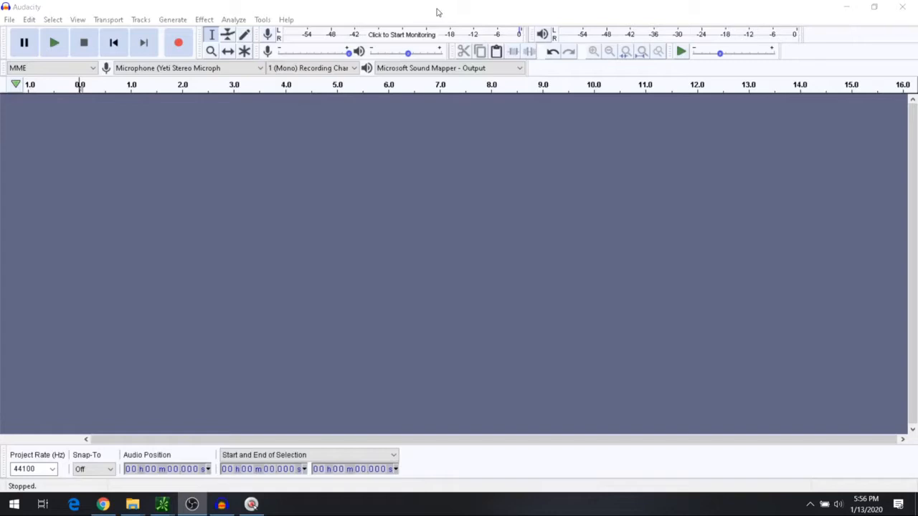
pyautogui.moveTo(357, 129)
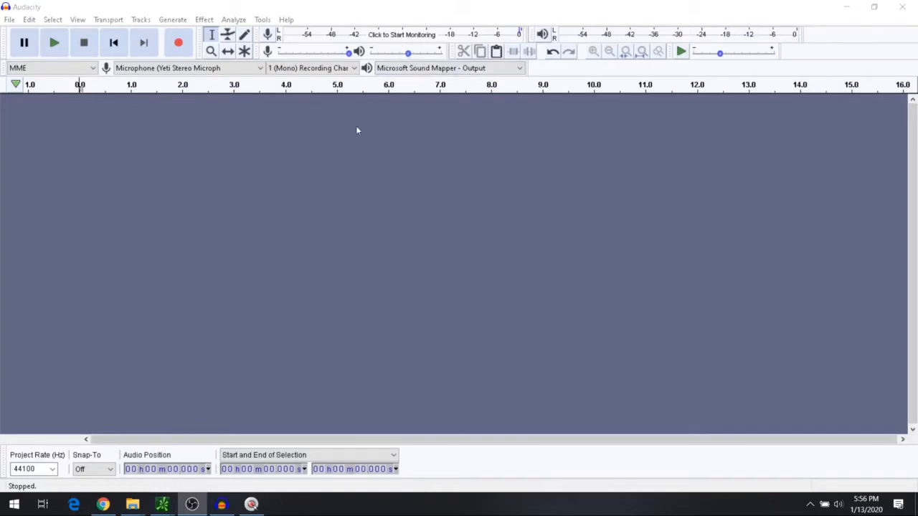
pyautogui.moveTo(359, 161)
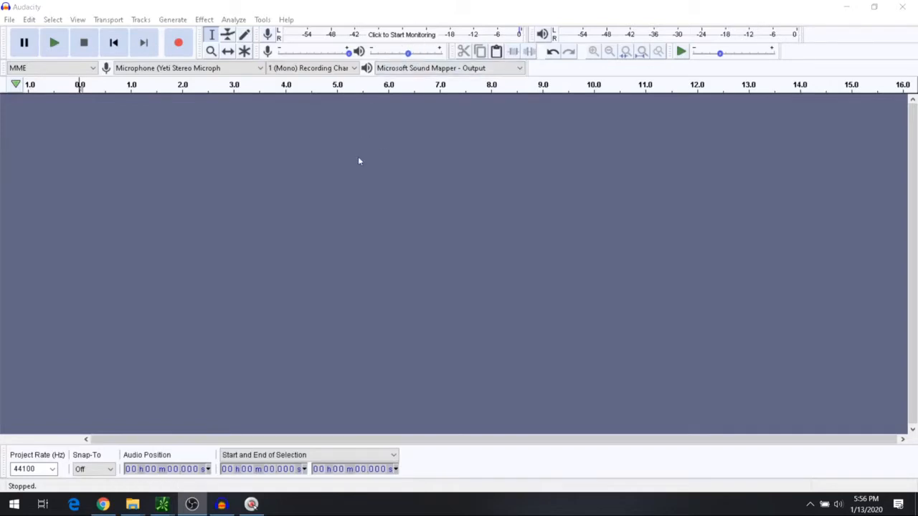
pyautogui.moveTo(177, 43)
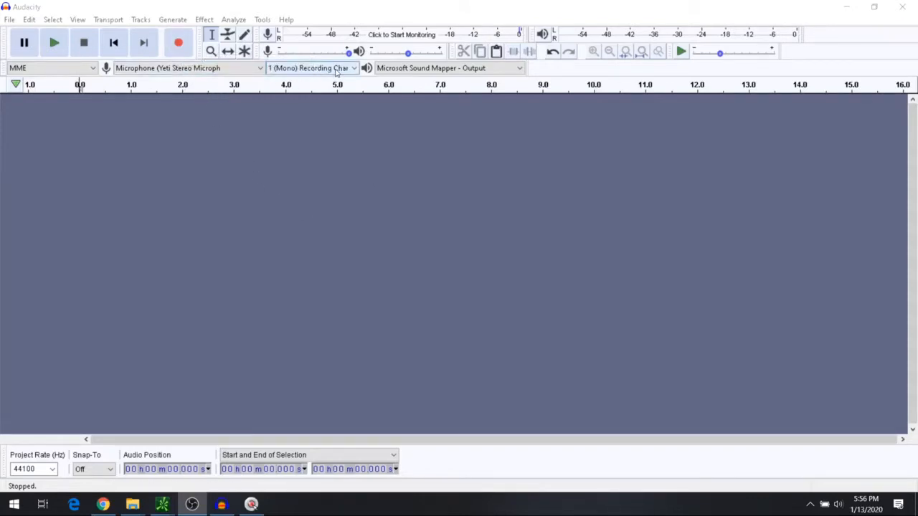
pyautogui.moveTo(178, 43)
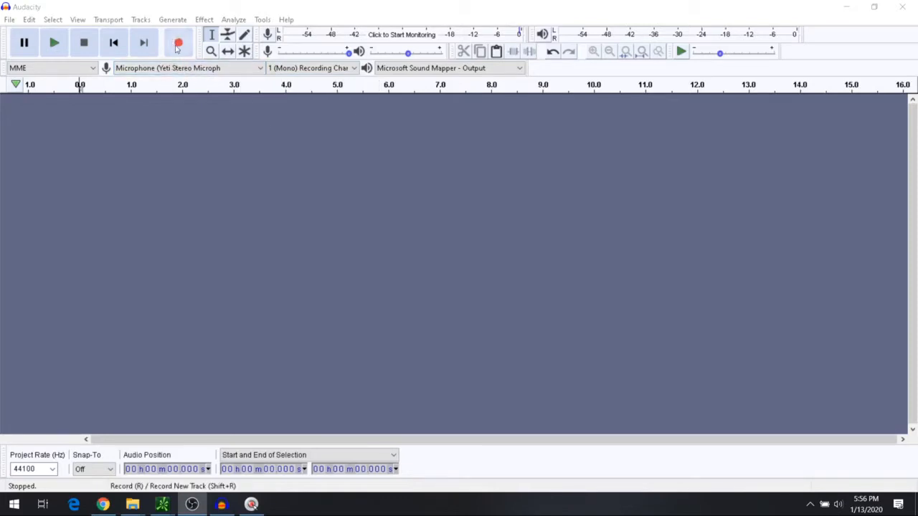
# - Record a roughly five-second voice clip, stop, and select its silent opening stretch
pyautogui.click(178, 43)
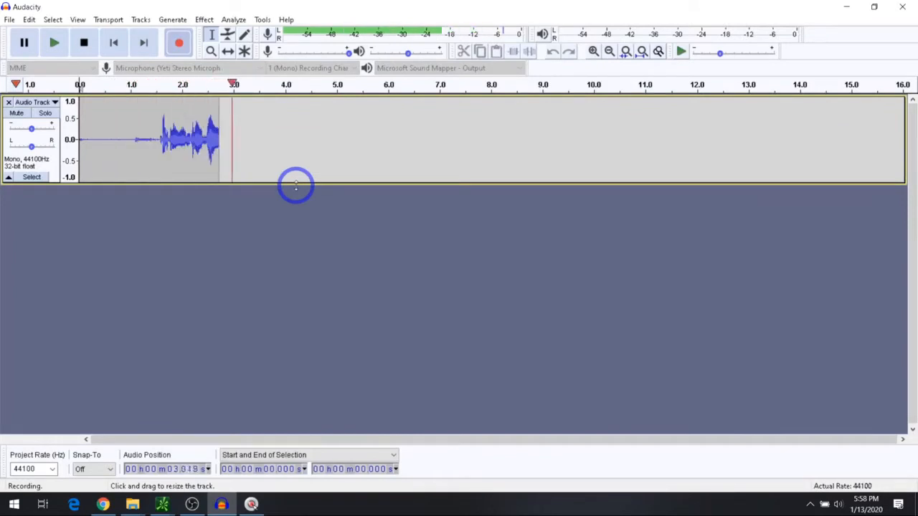
pyautogui.click(84, 43)
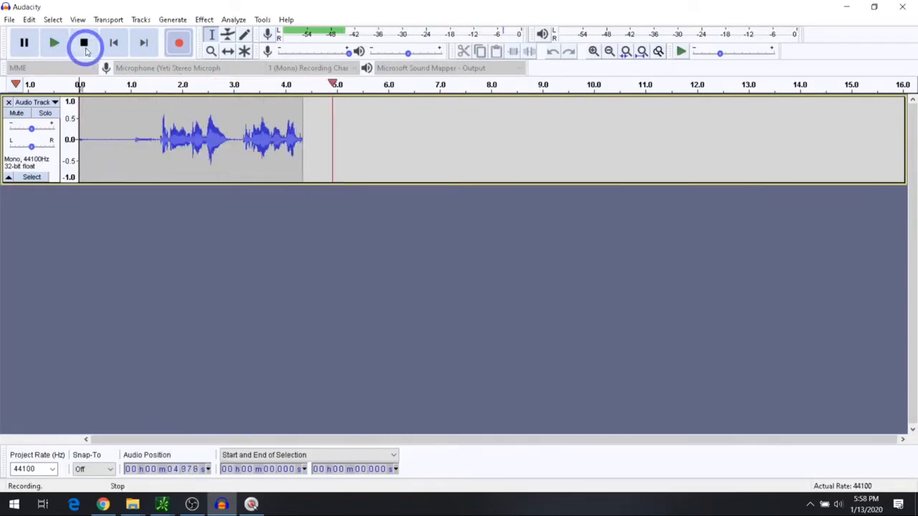
pyautogui.click(83, 43)
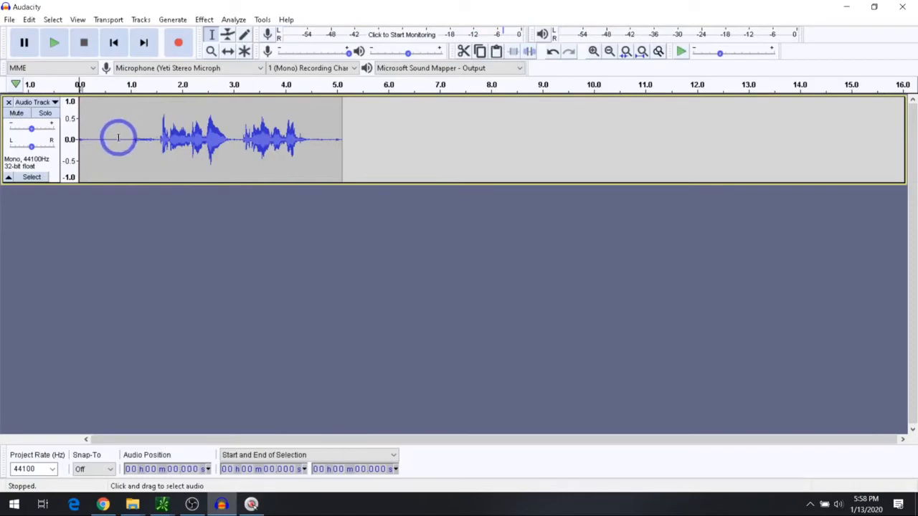
pyautogui.moveTo(133, 146)
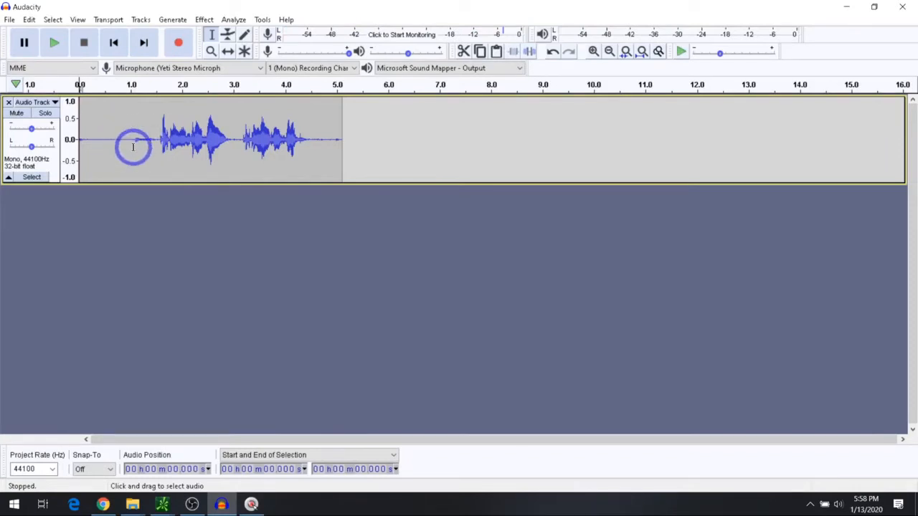
pyautogui.click(155, 138)
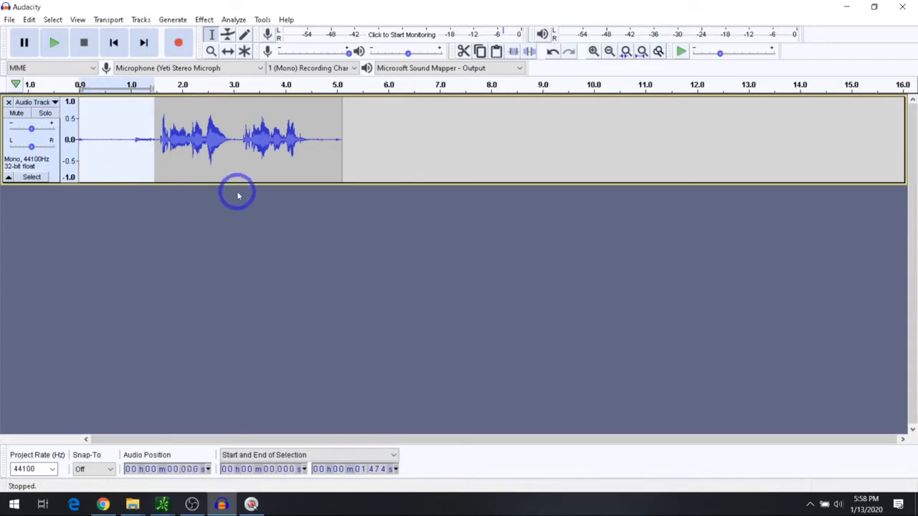
# - Enlarge the track and capture a noise profile from the silent stretch via Noise Reduction
pyautogui.moveTo(228, 183); pyautogui.dragTo(228, 308)
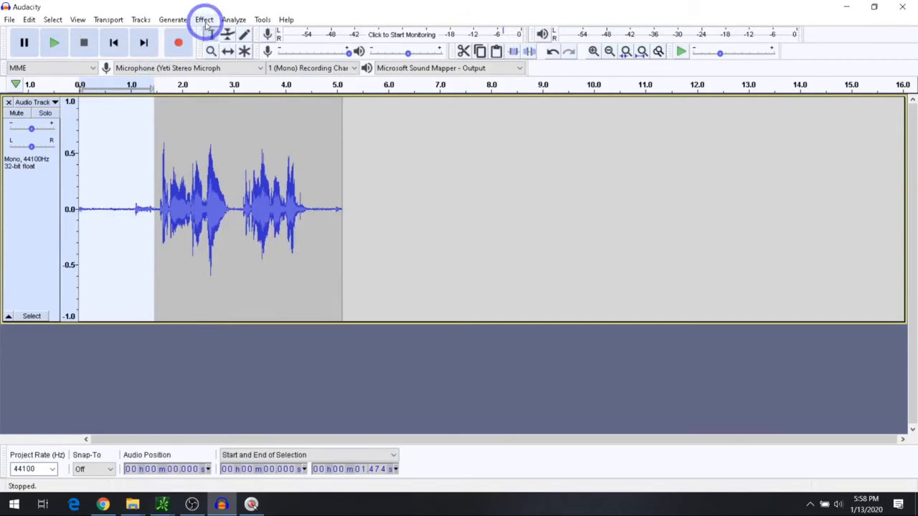
pyautogui.click(204, 20)
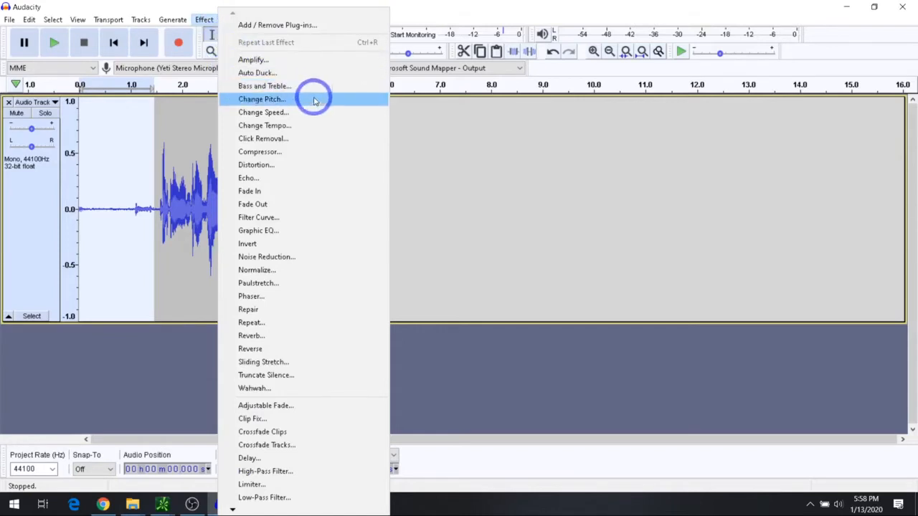
pyautogui.click(266, 257)
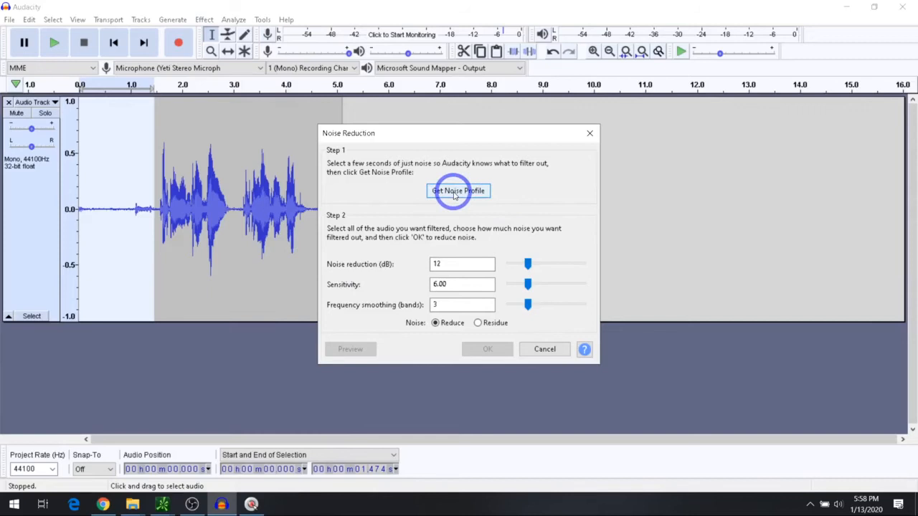
pyautogui.click(459, 190)
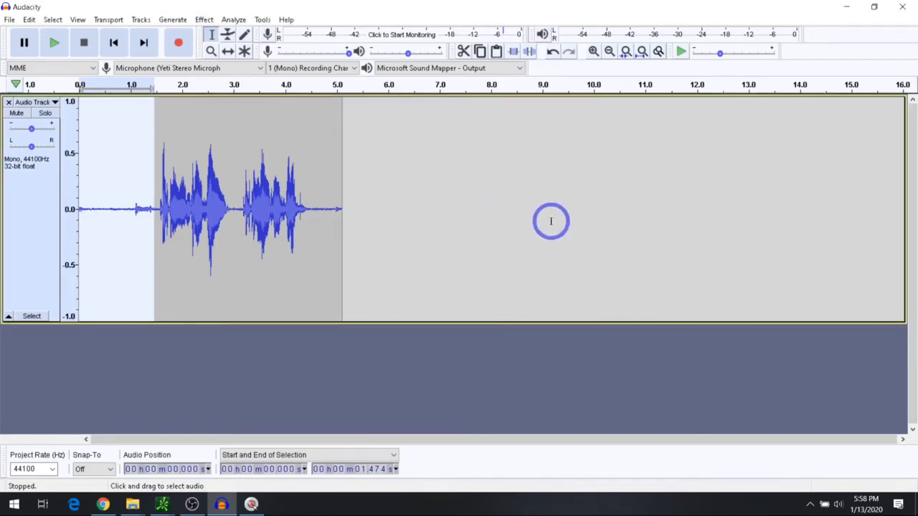
pyautogui.moveTo(170, 142)
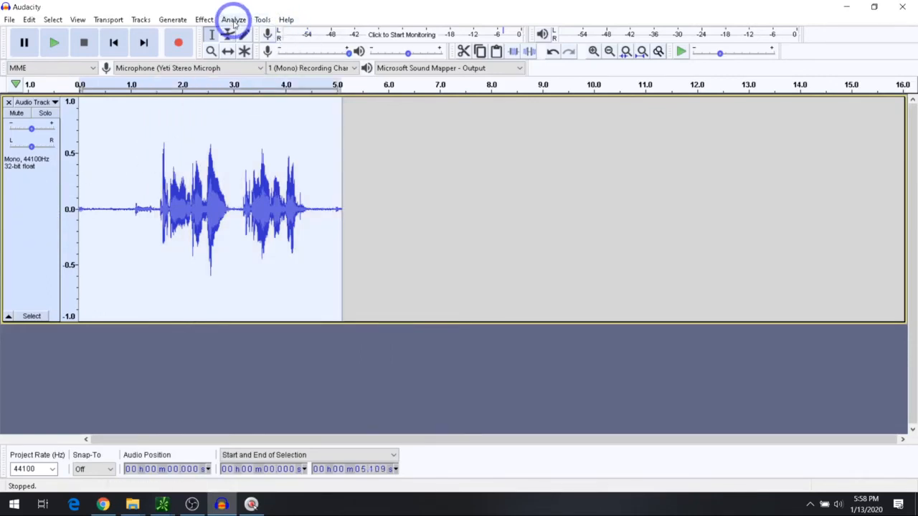
# - Apply Noise Reduction with default settings to the entire voice clip
pyautogui.click(203, 20)
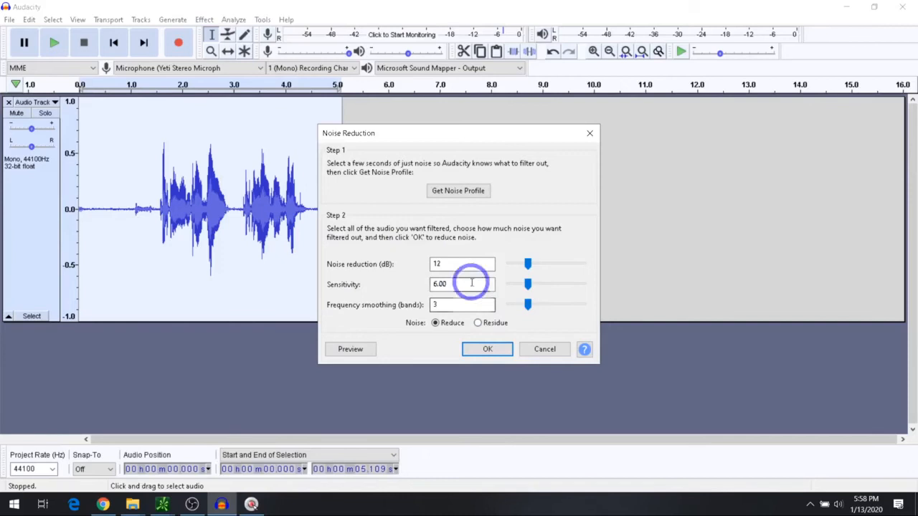
pyautogui.click(488, 350)
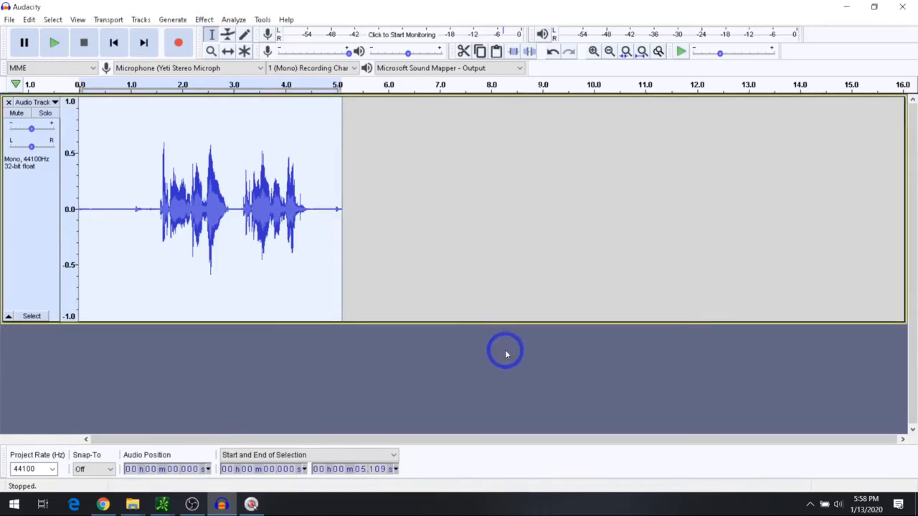
pyautogui.moveTo(143, 215)
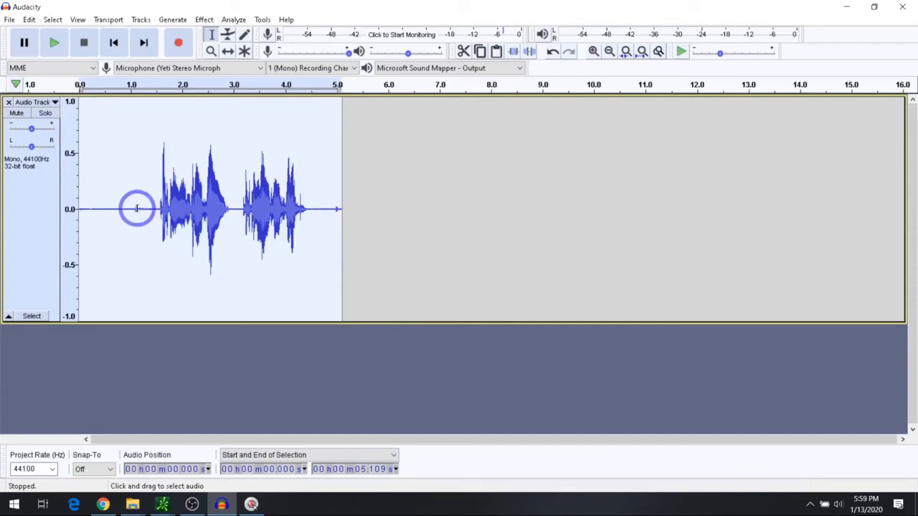
pyautogui.moveTo(374, 163)
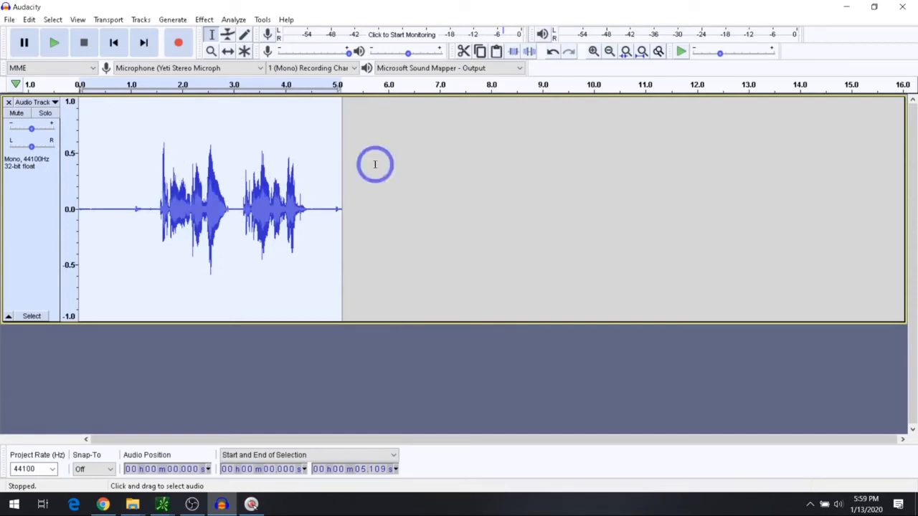
pyautogui.moveTo(425, 139)
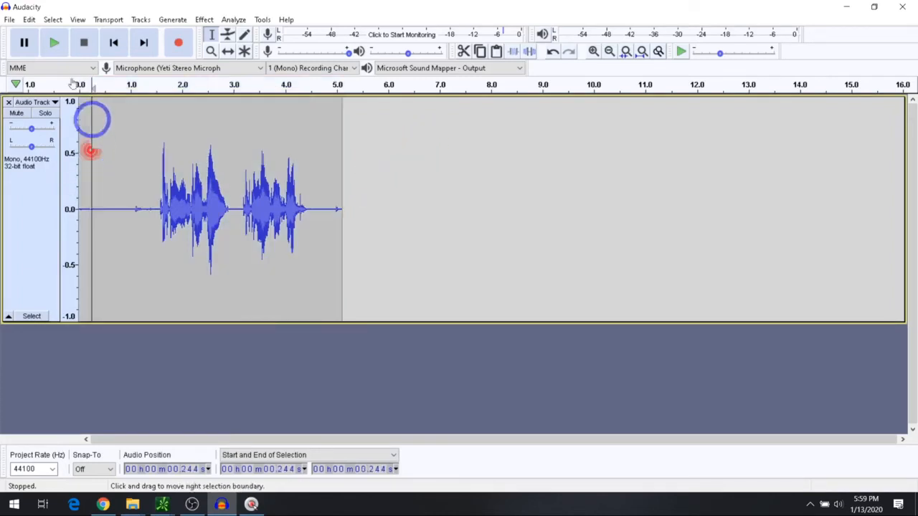
# - Play the cleaned recording back from just after its start
pyautogui.click(54, 43)
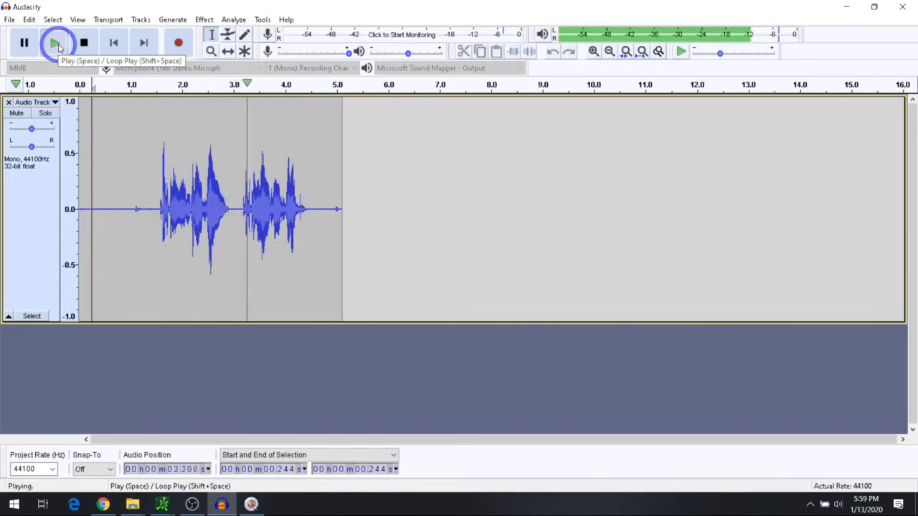
pyautogui.click(84, 43)
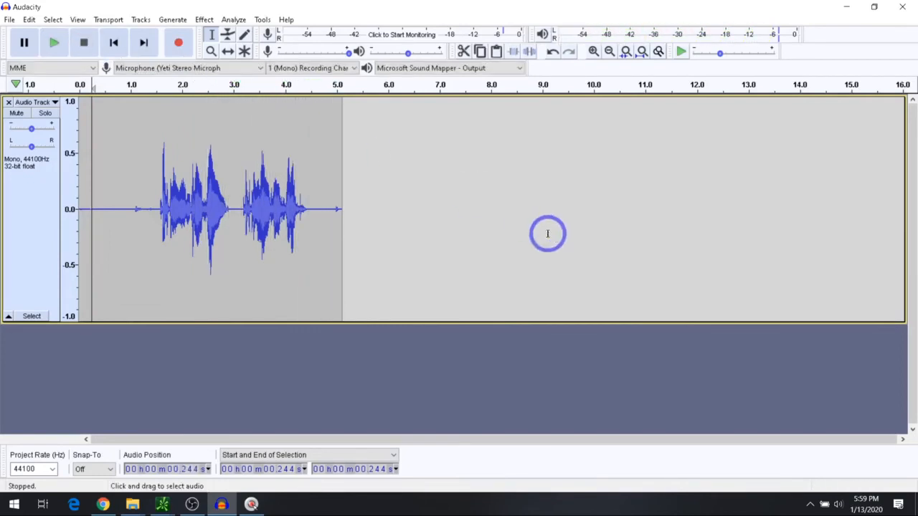
pyautogui.moveTo(488, 216)
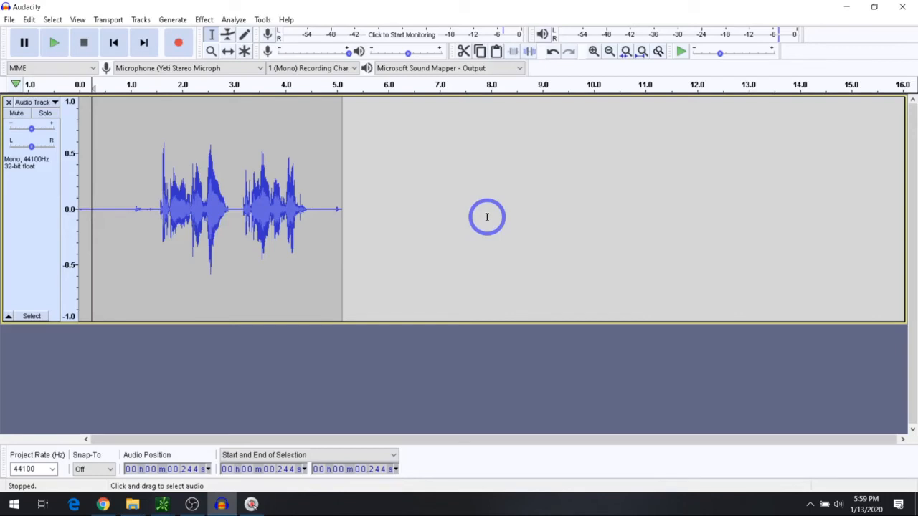
pyautogui.moveTo(551, 155)
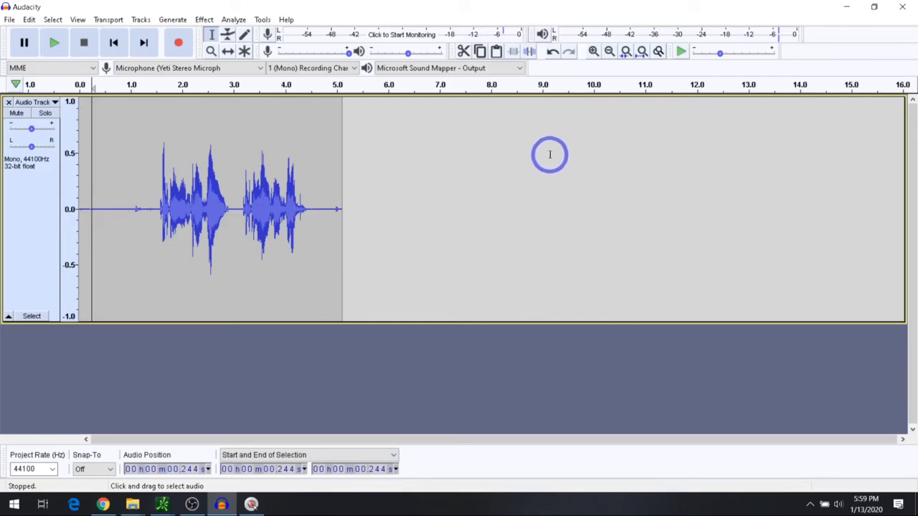
pyautogui.moveTo(165, 247)
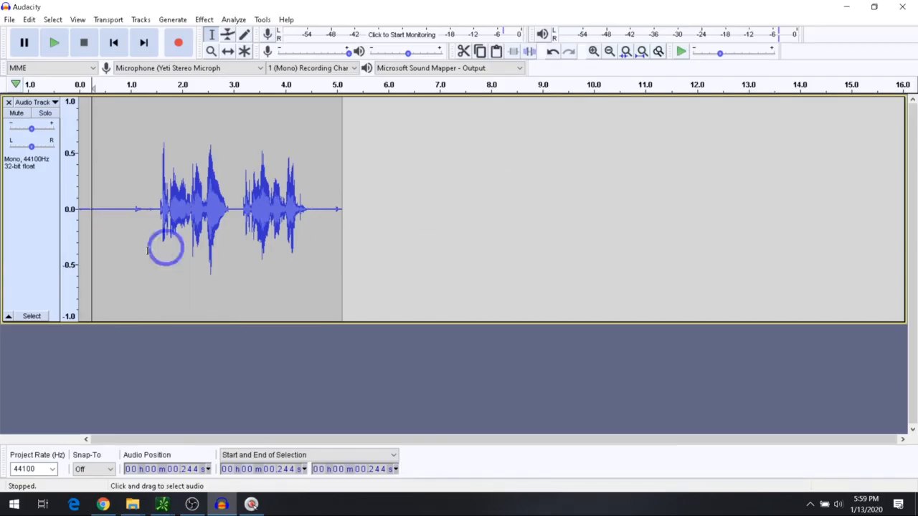